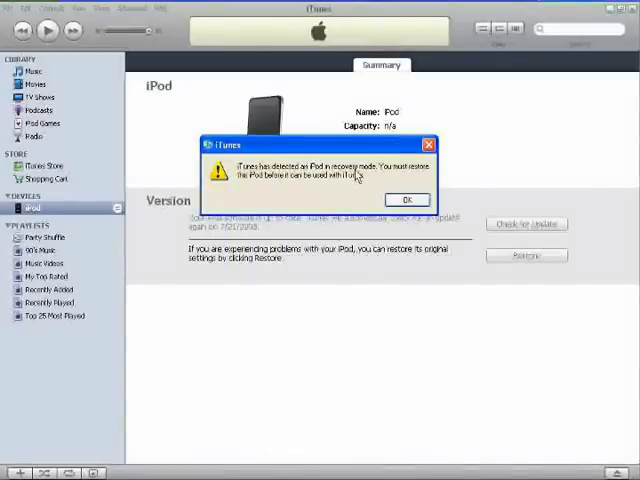
pyautogui.moveTo(414, 184)
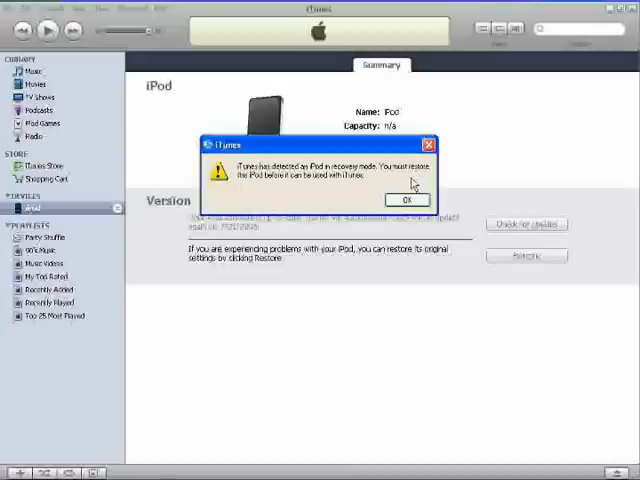
pyautogui.moveTo(404, 176)
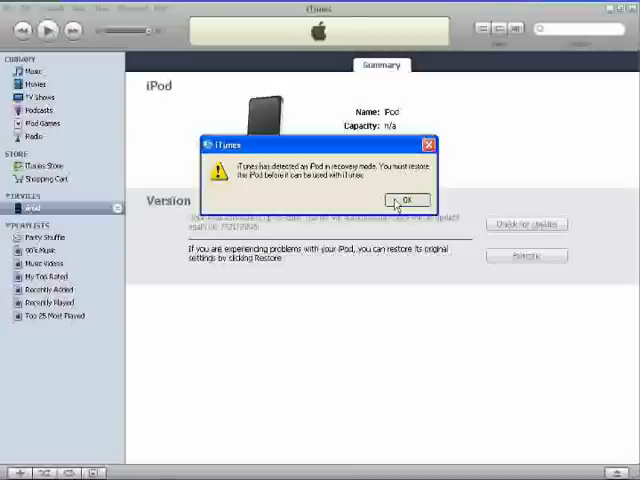
# Dismiss the recovery-mode notice and choose the iPod 1.1.4 restore .ipsw file for a custom restore
pyautogui.click(406, 200)
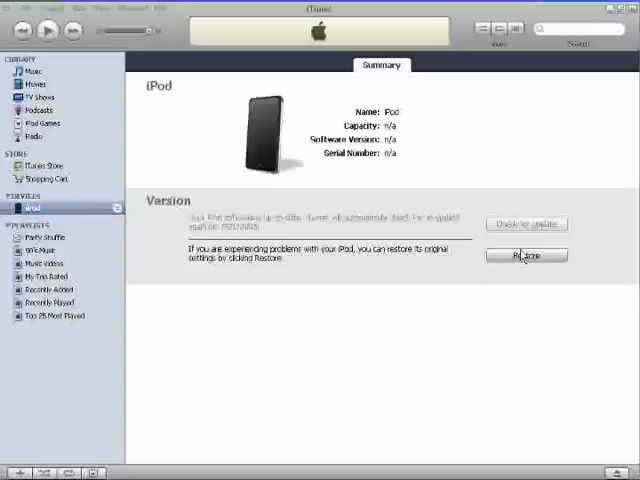
pyautogui.click(524, 256)
pyautogui.write('iPod1,1_1.1.4_4A102_Restore')
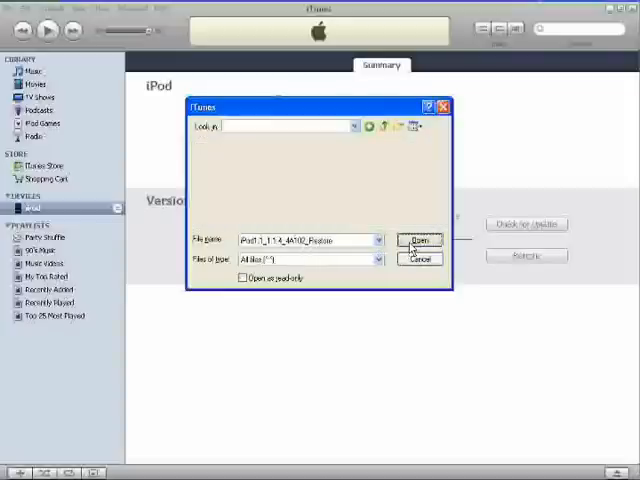
# Confirm the 1.1.4 firmware file so iTunes begins extracting software for the restore
pyautogui.click(420, 240)
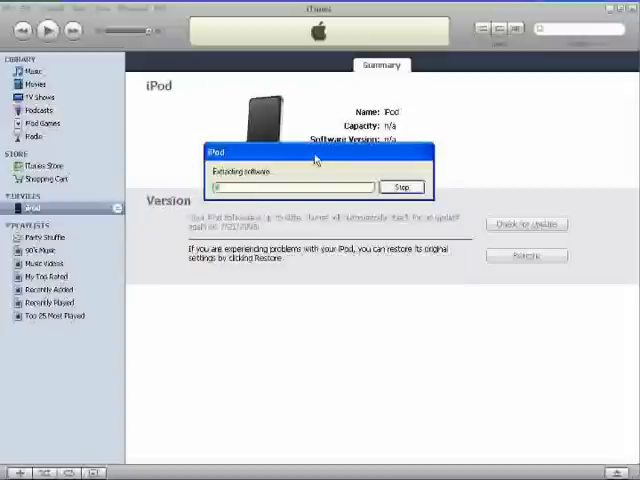
pyautogui.moveTo(560, 282)
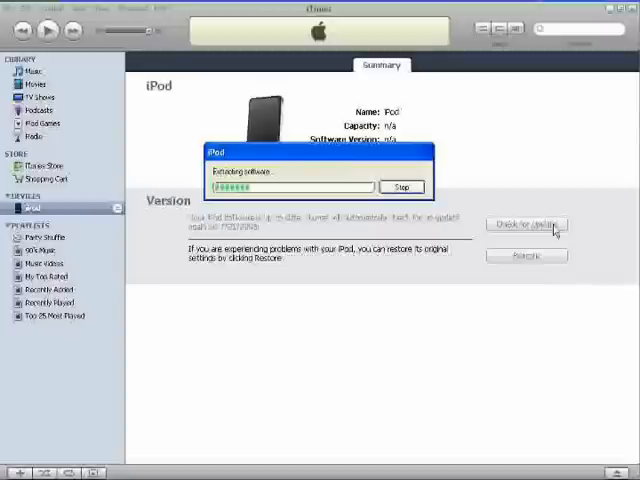
pyautogui.moveTo(104, 328)
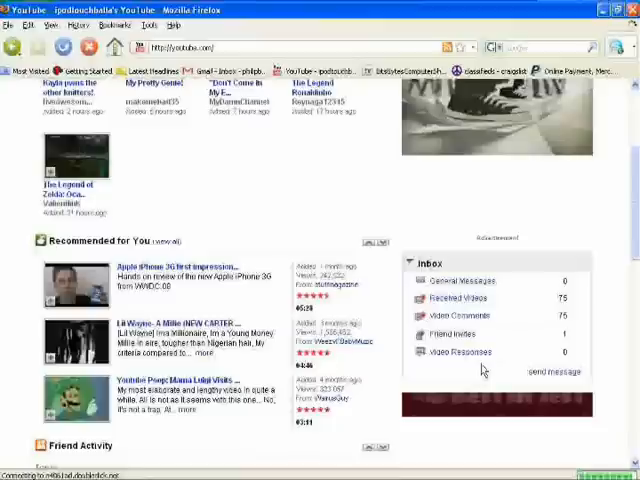
pyautogui.scroll(-3)
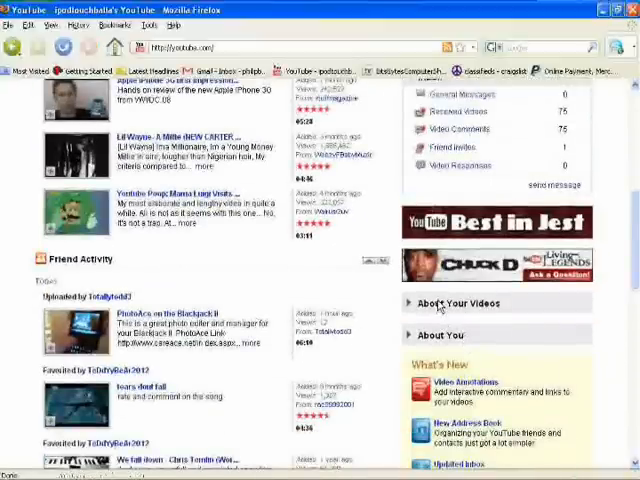